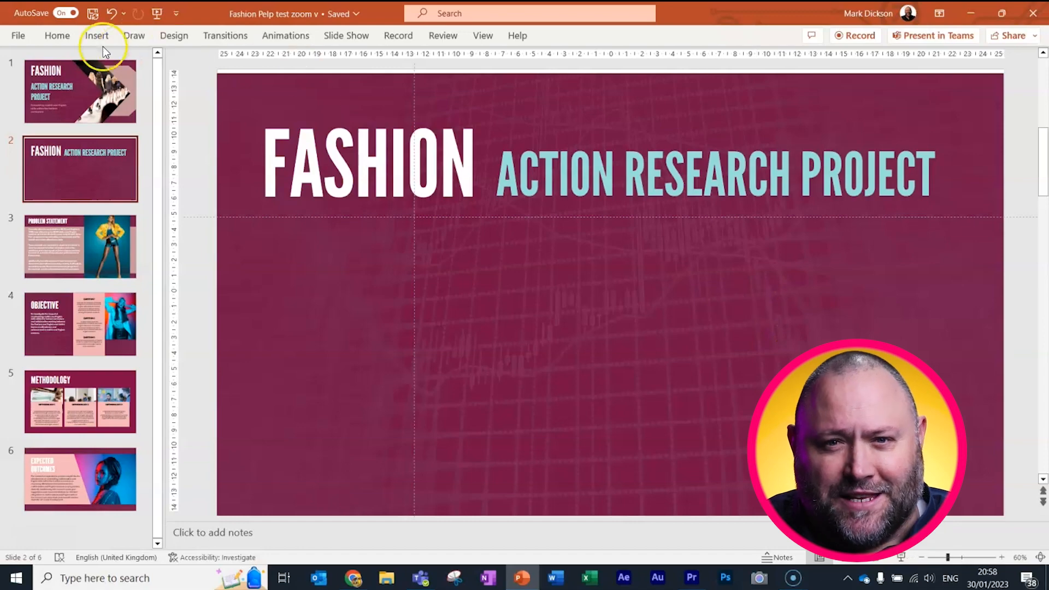
pyautogui.click(57, 35)
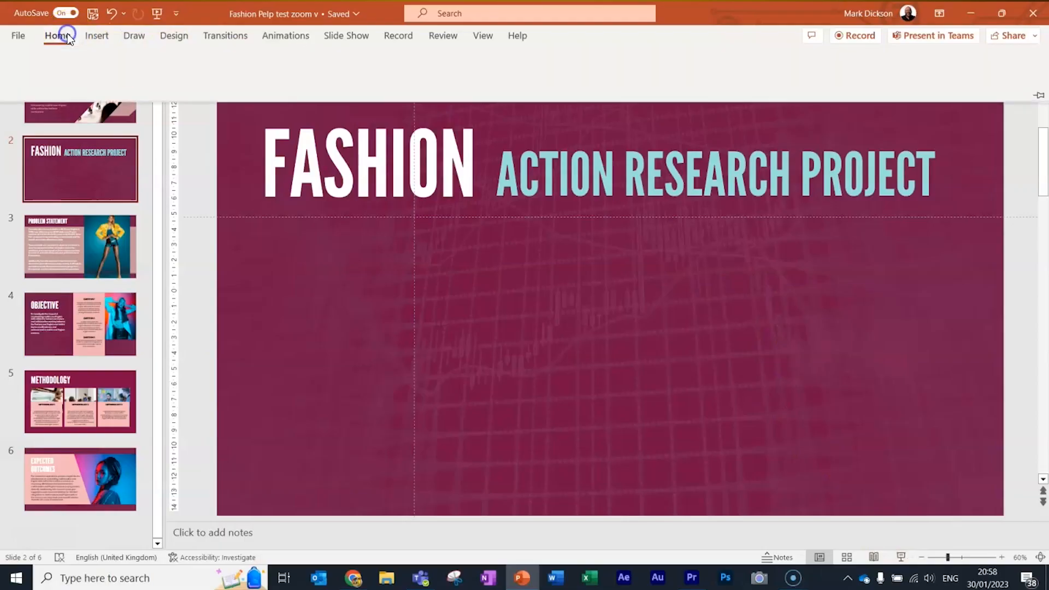